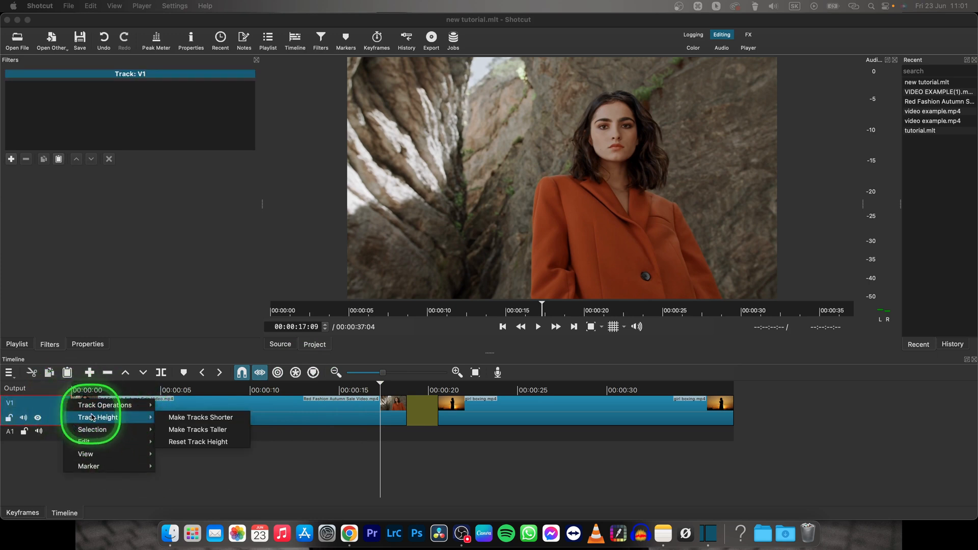
Add an empty video track V2 above V1 via Track Operations.
click(105, 404)
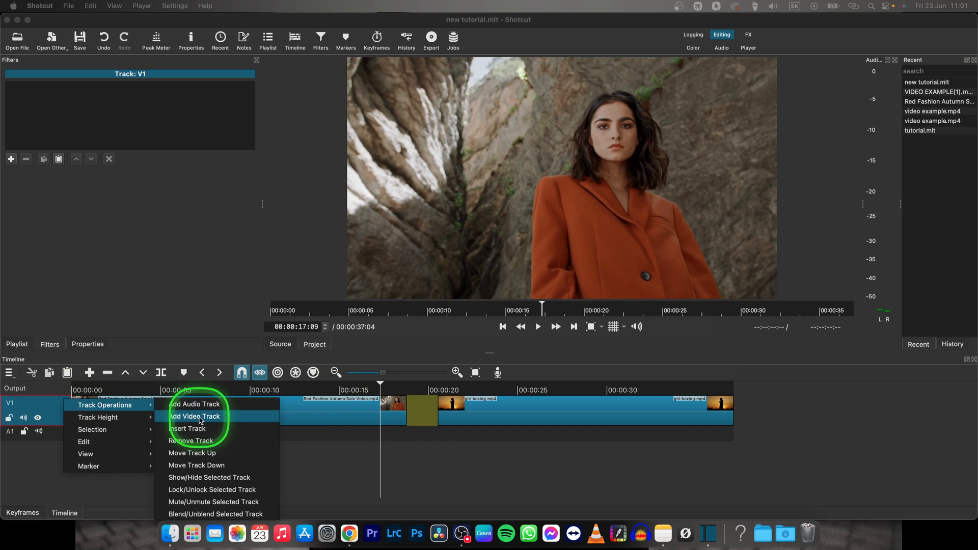
click(194, 416)
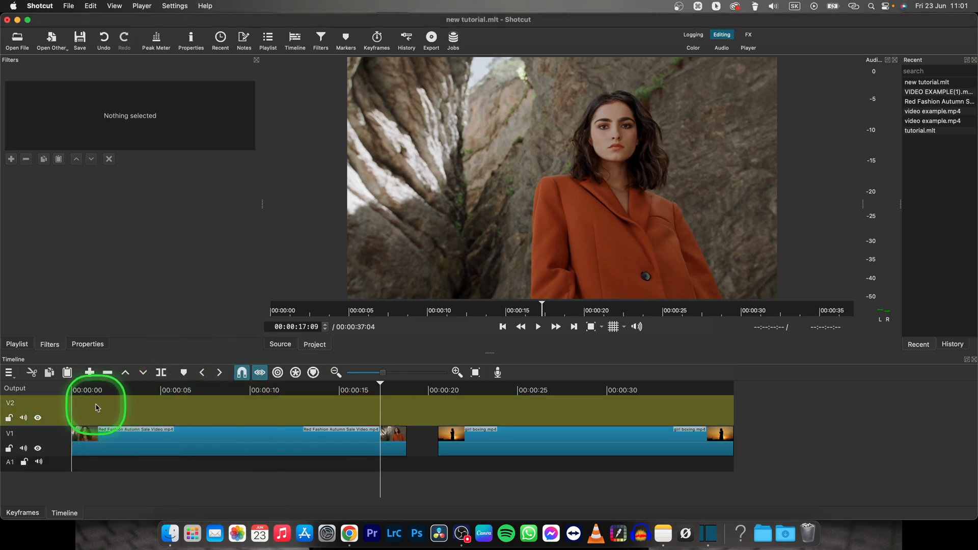
mouse_move(443, 441)
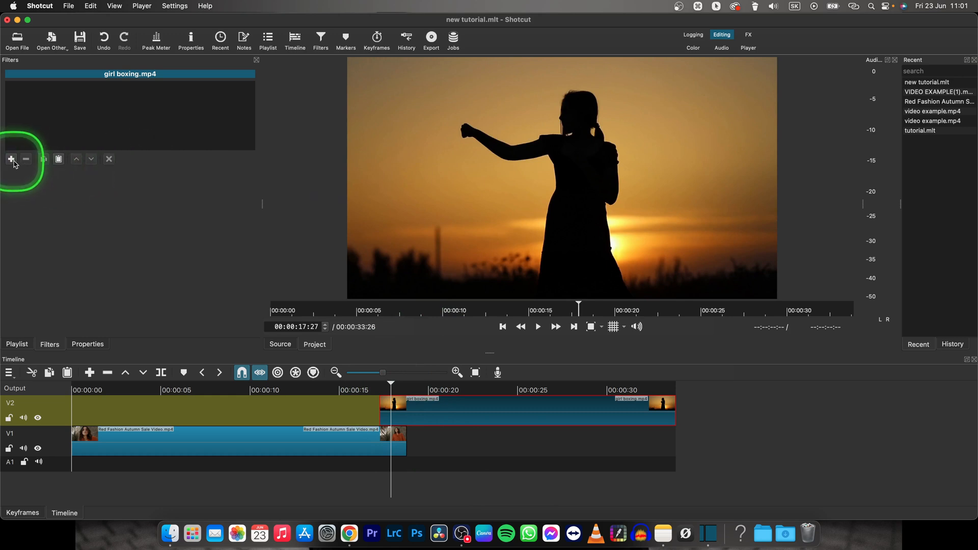
Search the clip's filter list for 'posi' to find Size, Position & Rotate.
click(11, 159)
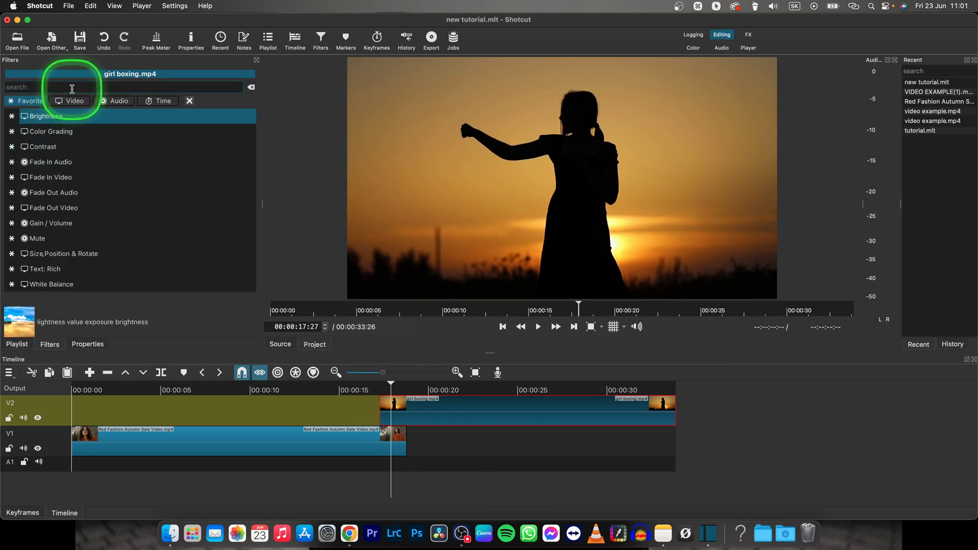
text(posi)
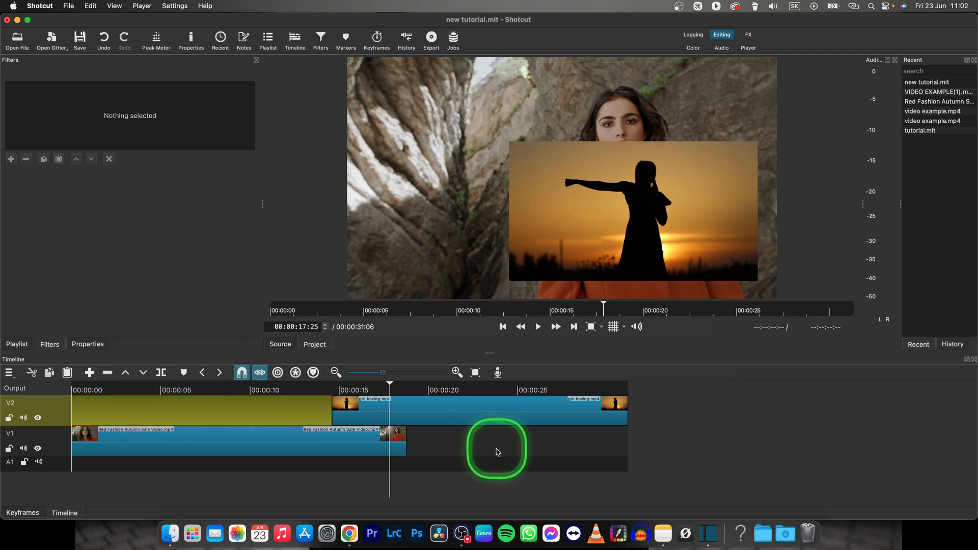
Add a third empty video track V3 above V2 via Track Operations.
right_click(496, 449)
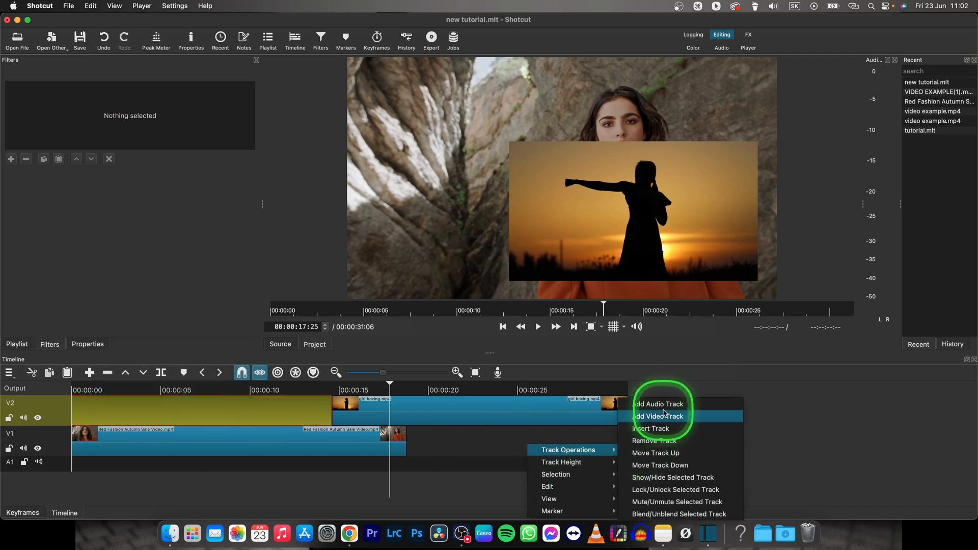
click(658, 416)
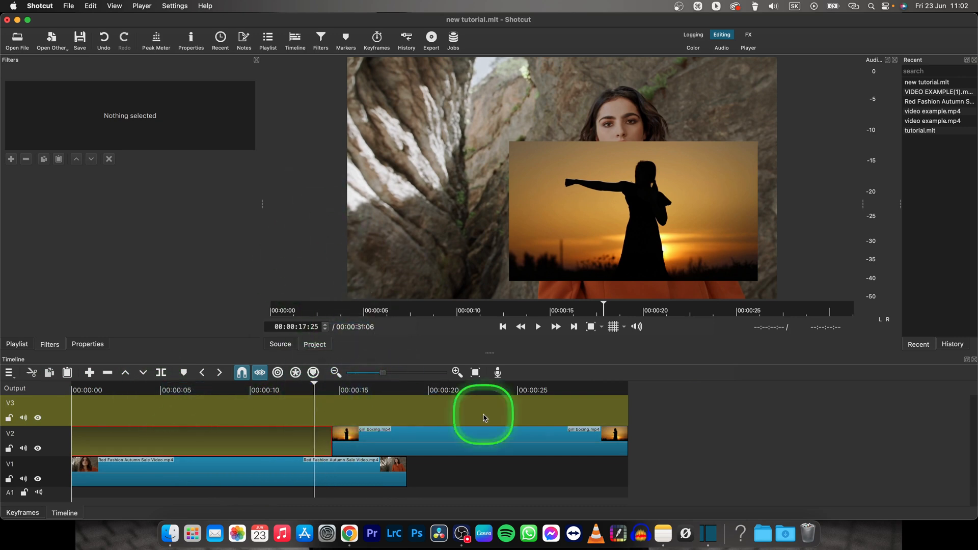
Select the boxing clip on V2 to show its Size, Position & Rotate filter at 57.8% zoom.
click(537, 326)
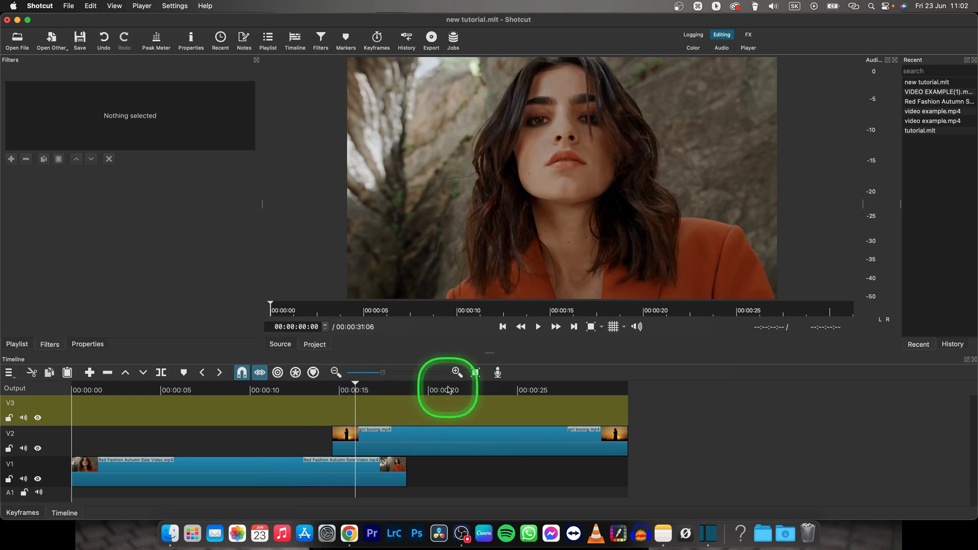
click(487, 437)
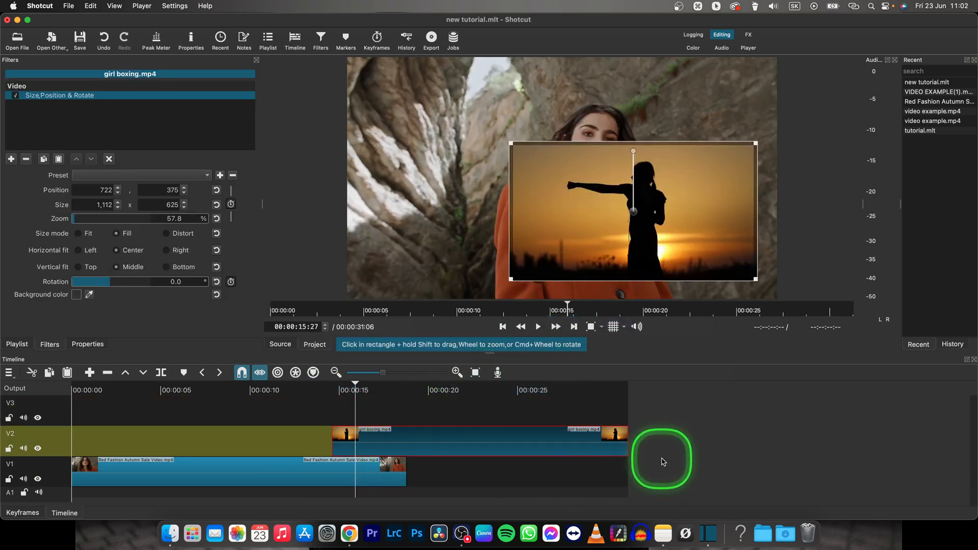